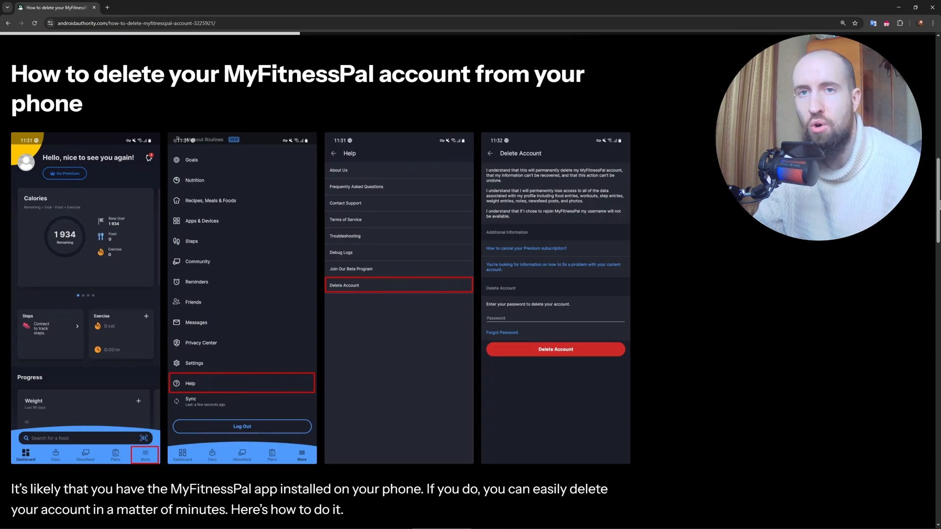
mouse_move(329, 349)
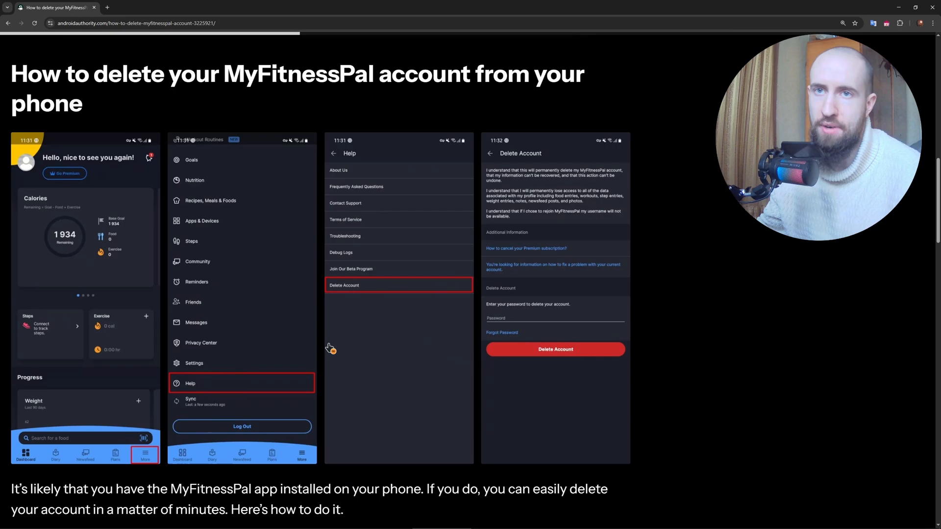
mouse_move(380, 295)
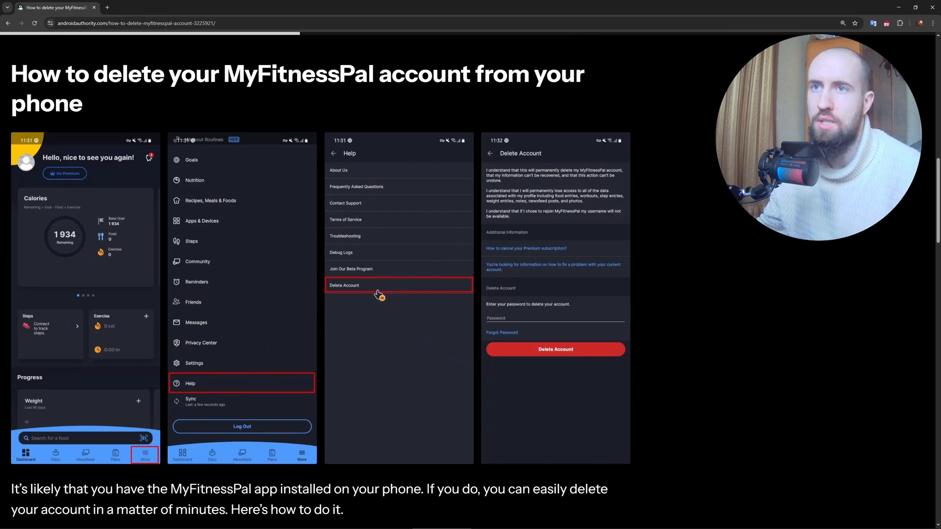
mouse_move(747, 265)
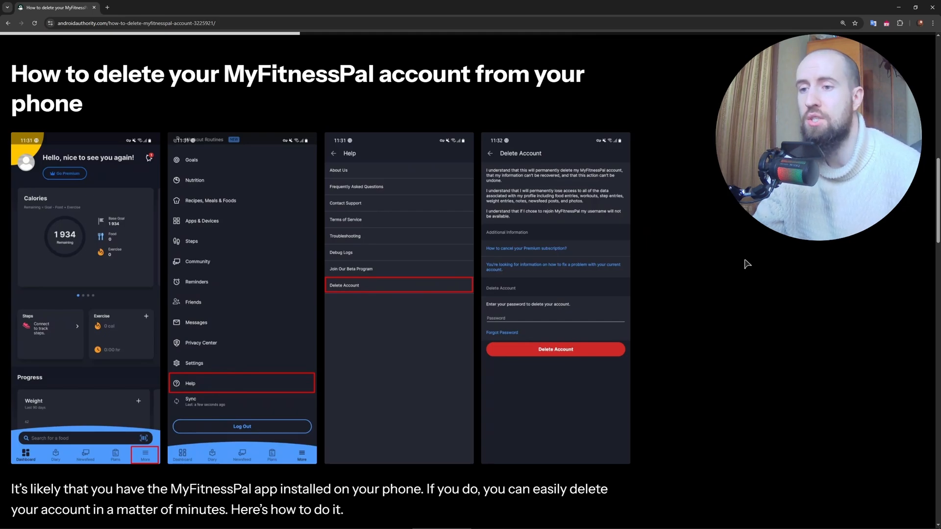
mouse_move(573, 284)
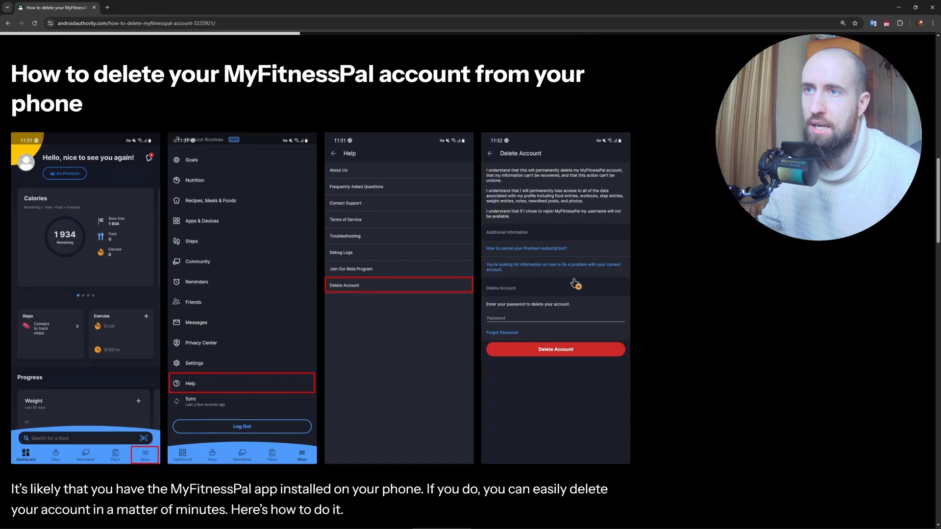
mouse_move(731, 232)
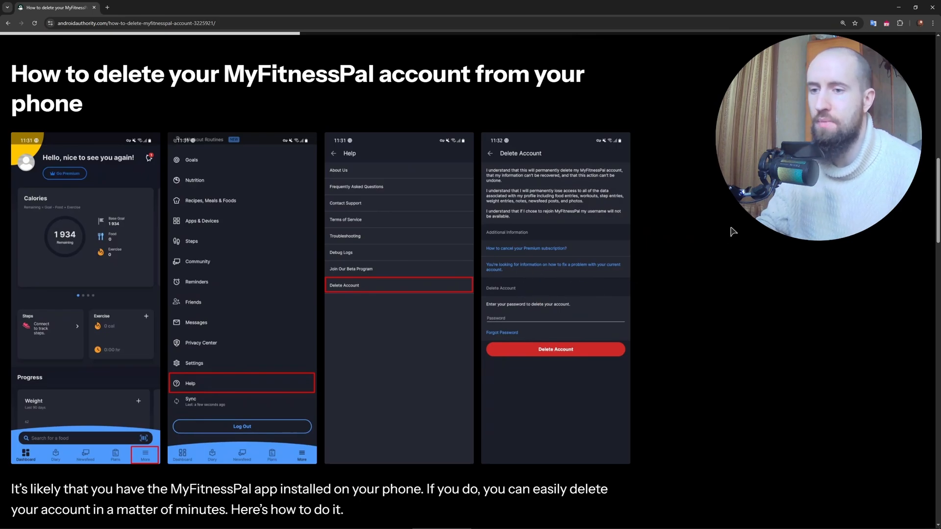